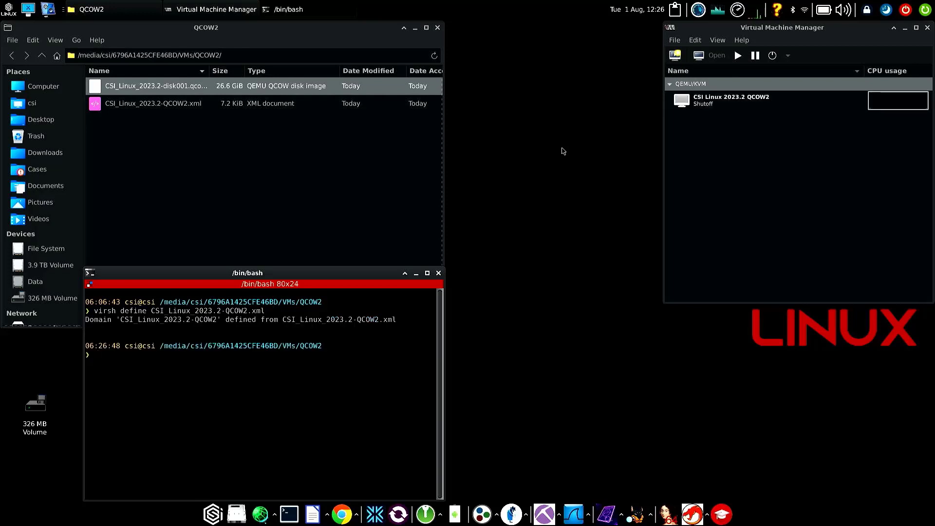
mouse_move(806, 118)
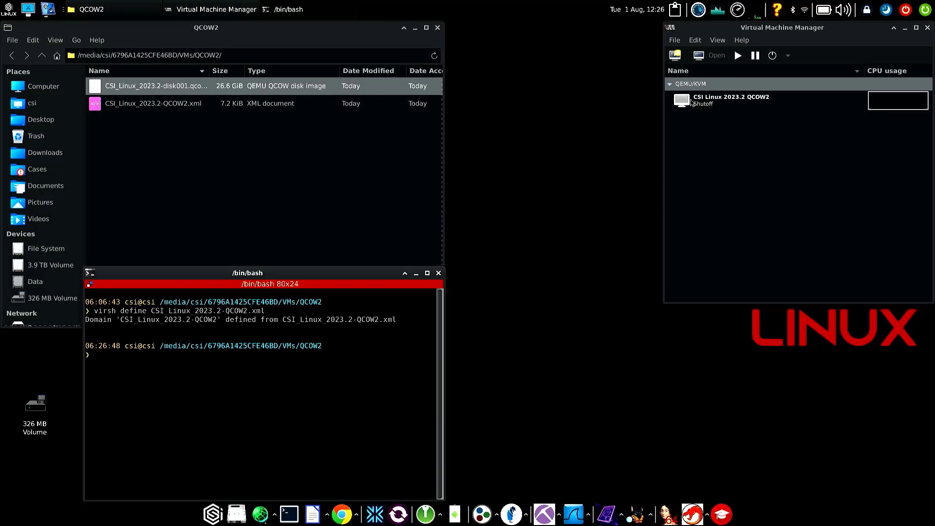
- Attempt to start CSI Linux 2023.2 QCOW2 and dismiss the missing storage file error
click(731, 100)
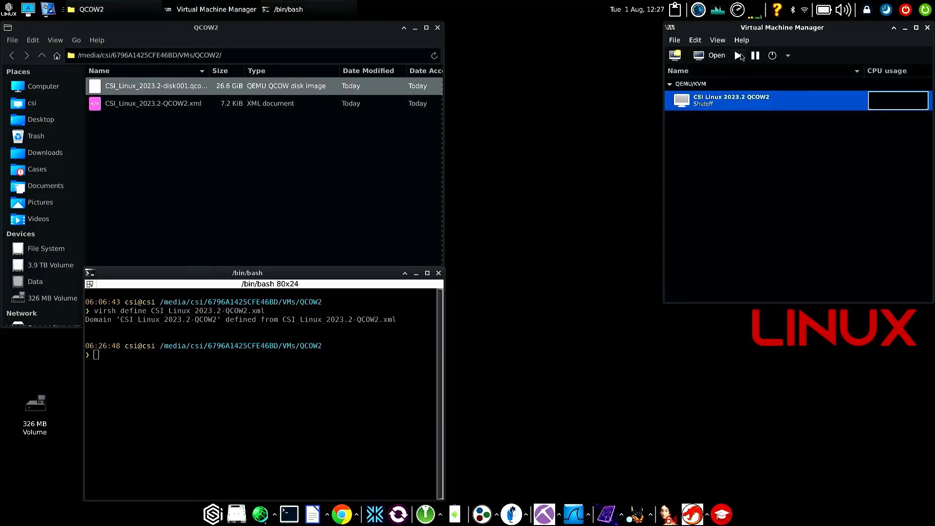
click(738, 55)
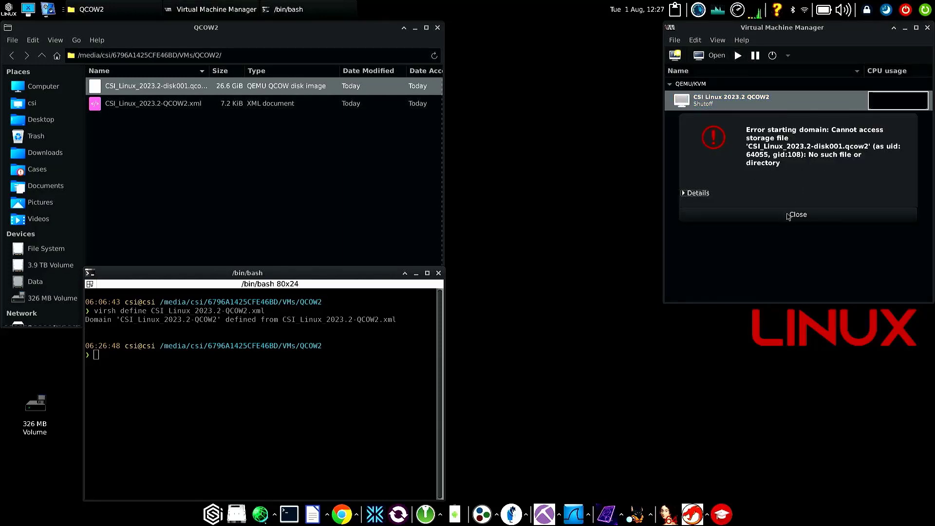
mouse_move(793, 214)
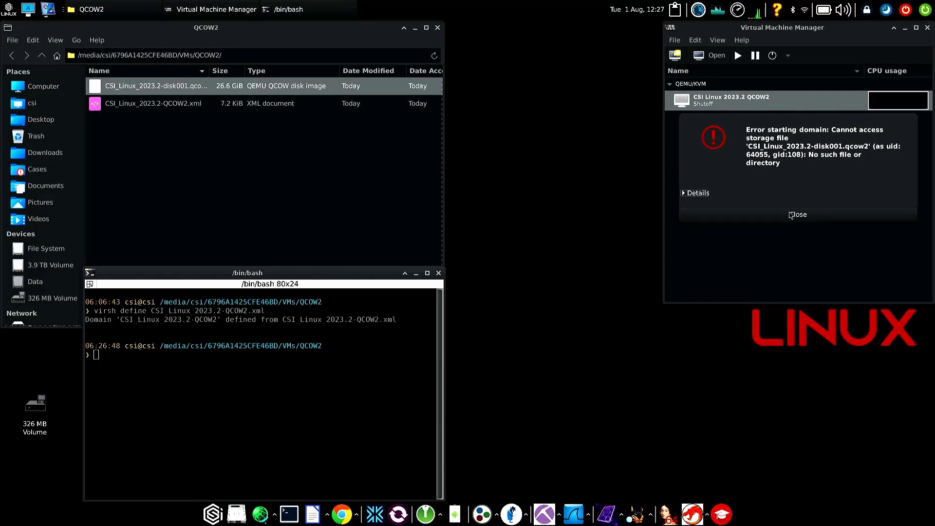
click(799, 214)
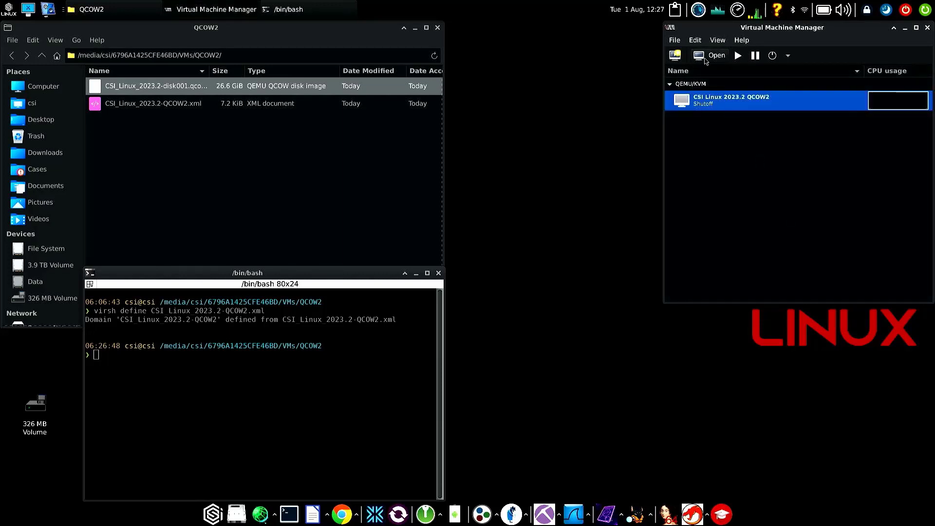
mouse_move(693, 103)
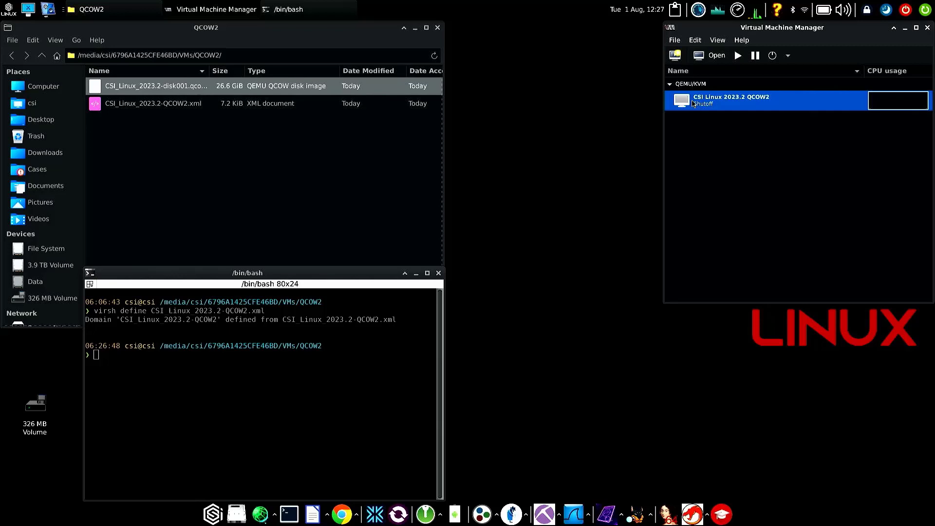
- Bring up the VM's hardware details and inspect SATA Disk 1's source path
double_click(731, 98)
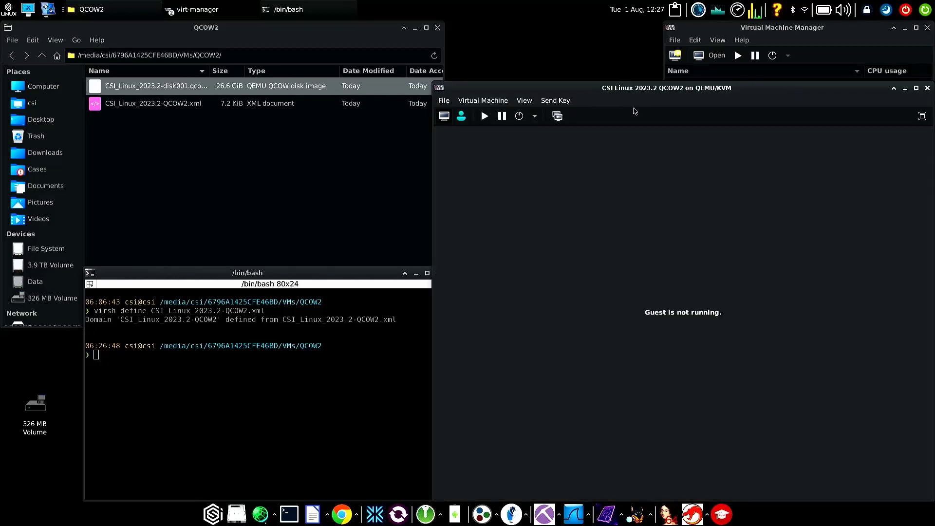
click(460, 116)
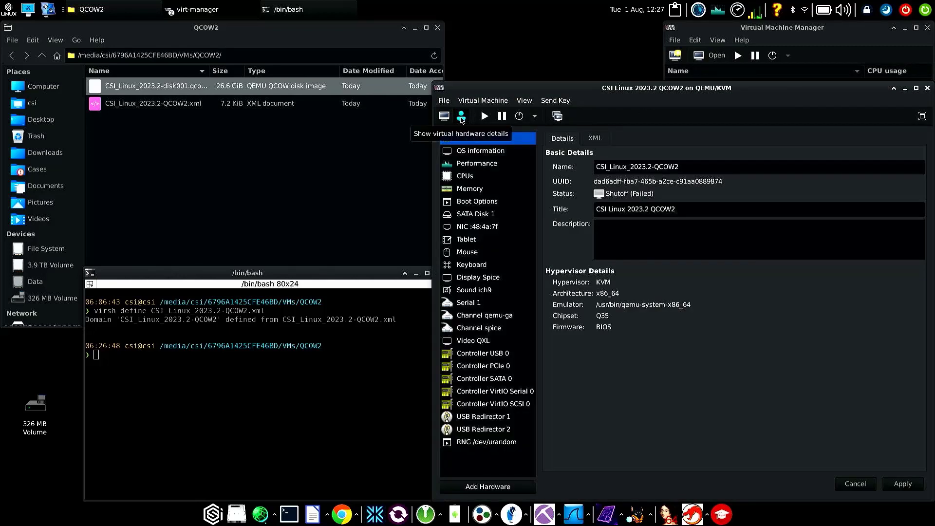
click(475, 213)
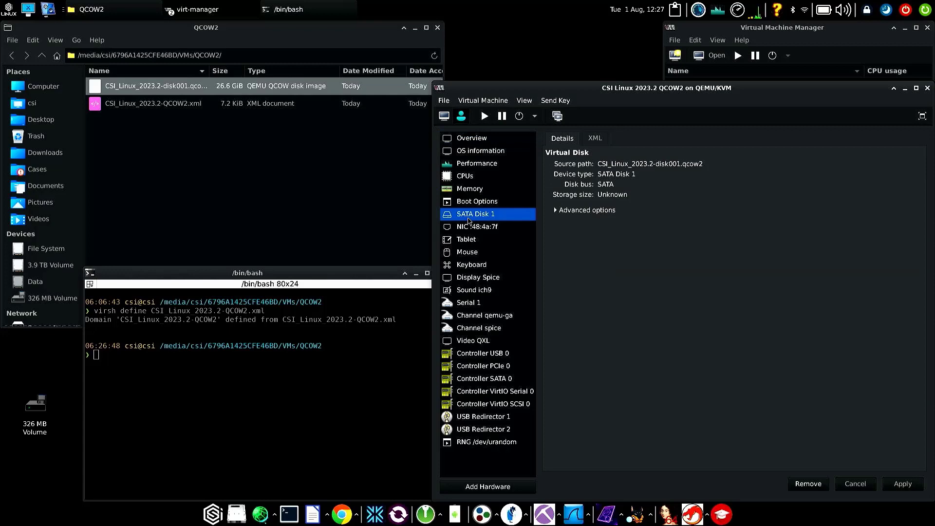
mouse_move(609, 168)
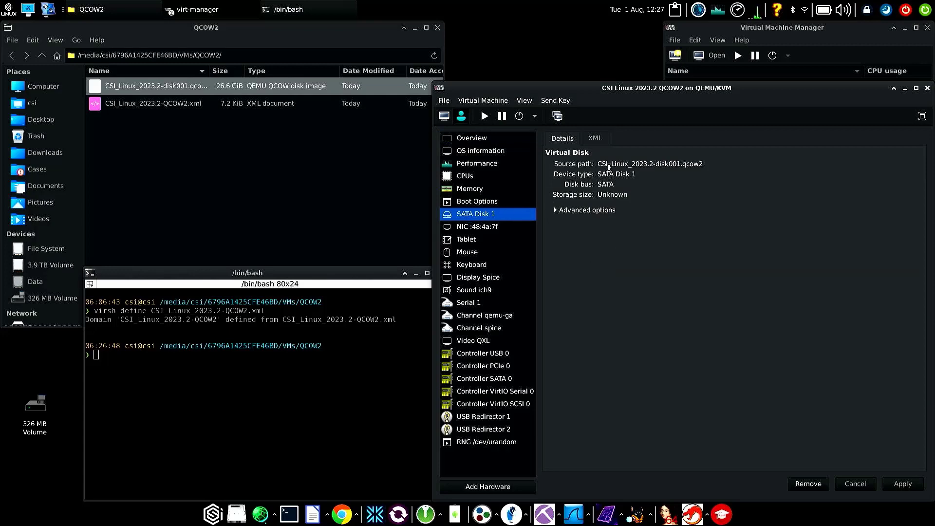
mouse_move(656, 177)
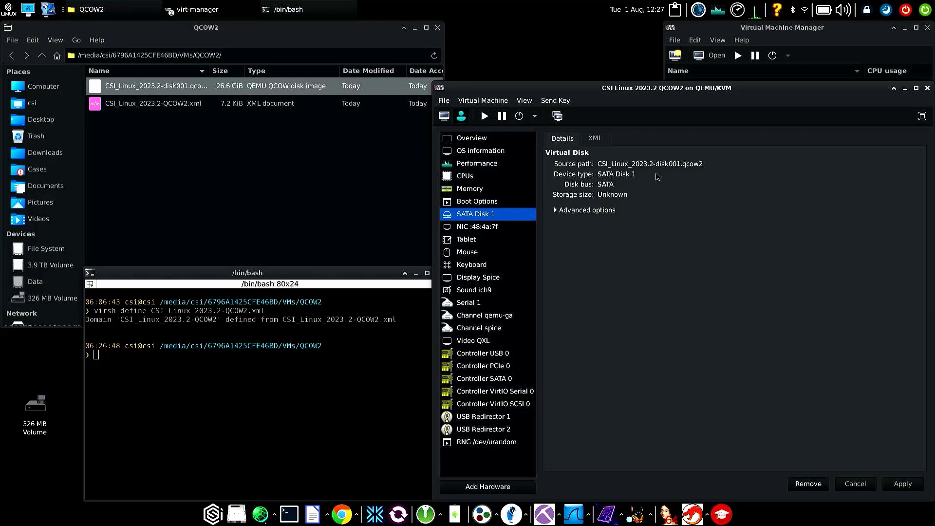
mouse_move(784, 445)
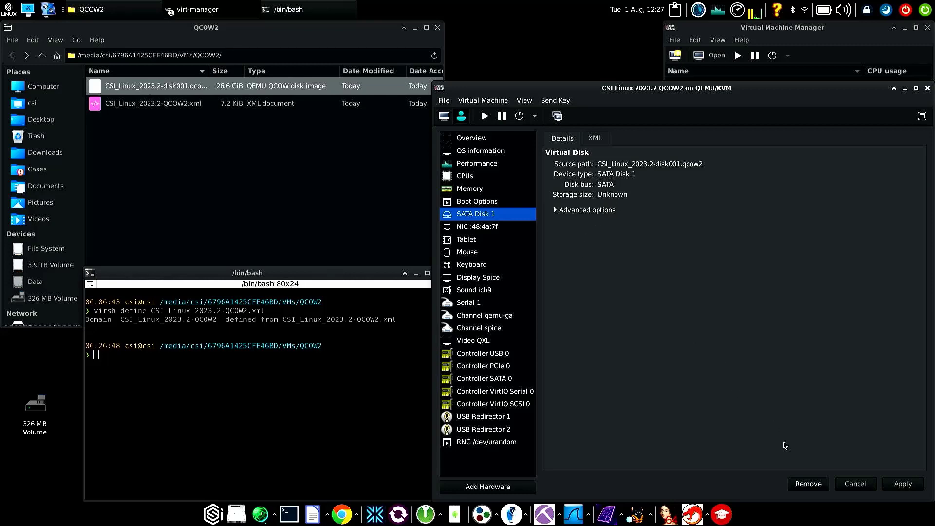
- Remove SATA Disk 1 from the machine, confirming, and begin adding new hardware
click(808, 483)
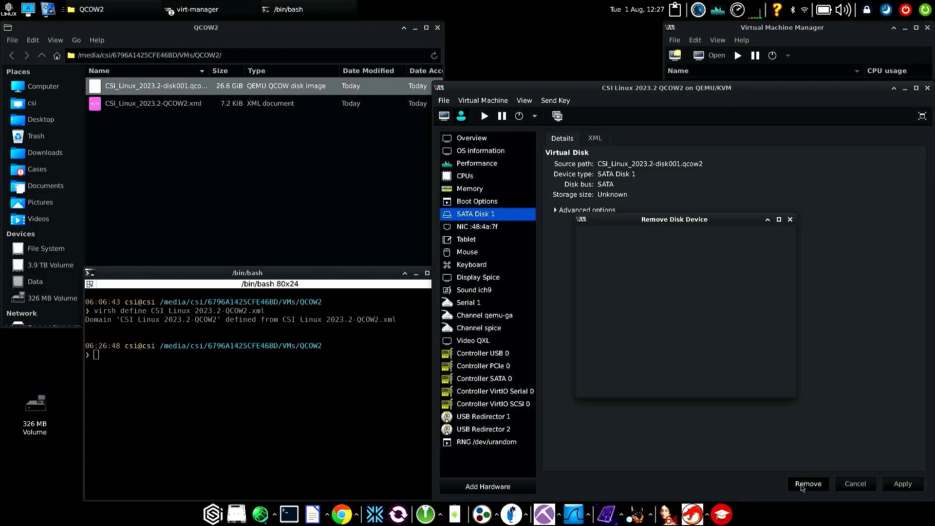
click(809, 483)
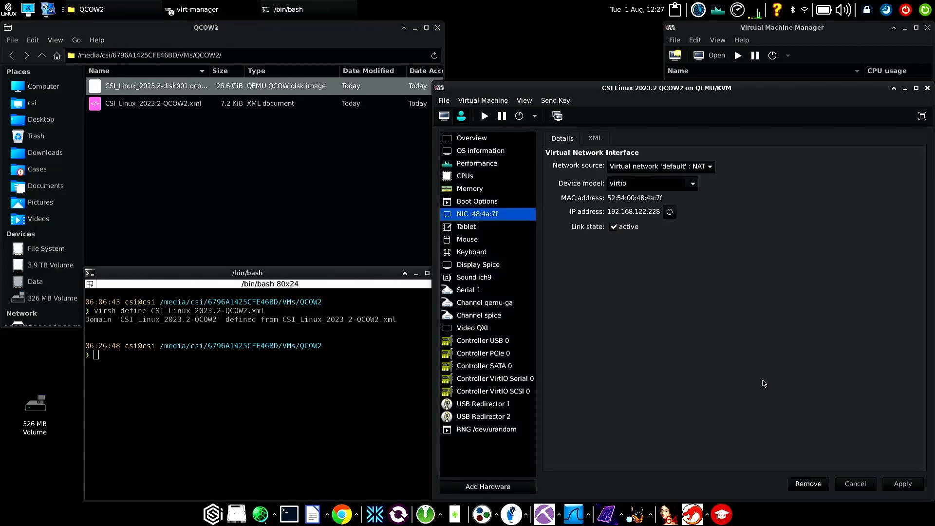
click(487, 487)
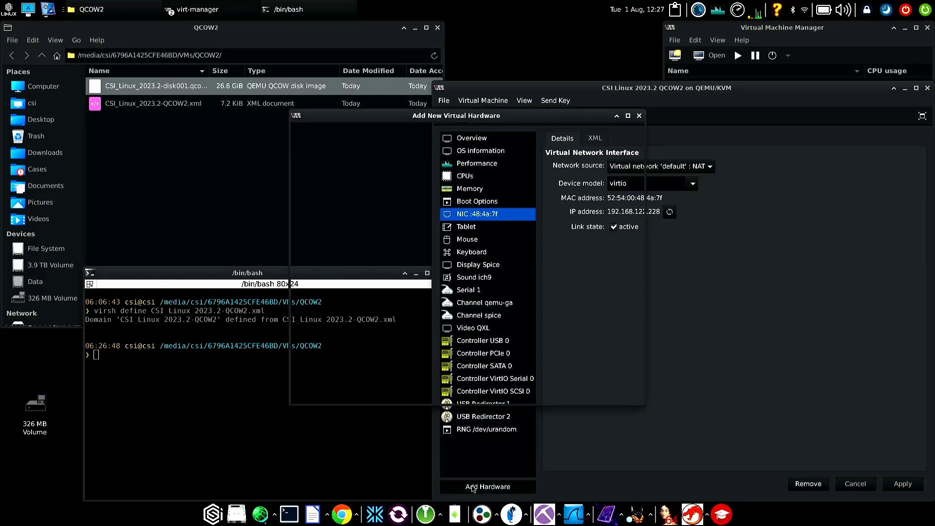
- Choose 'Select or create custom storage' for the new disk and go to Manage storage volumes
click(487, 487)
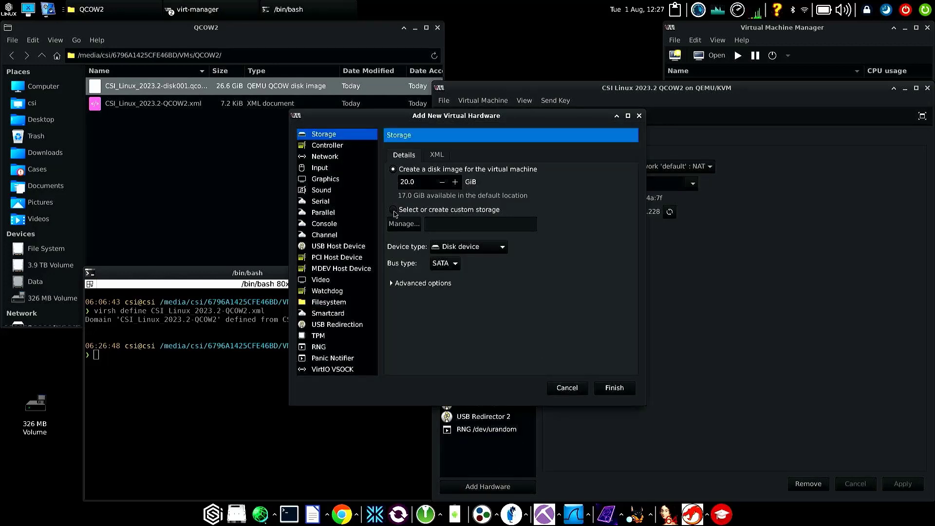
click(393, 210)
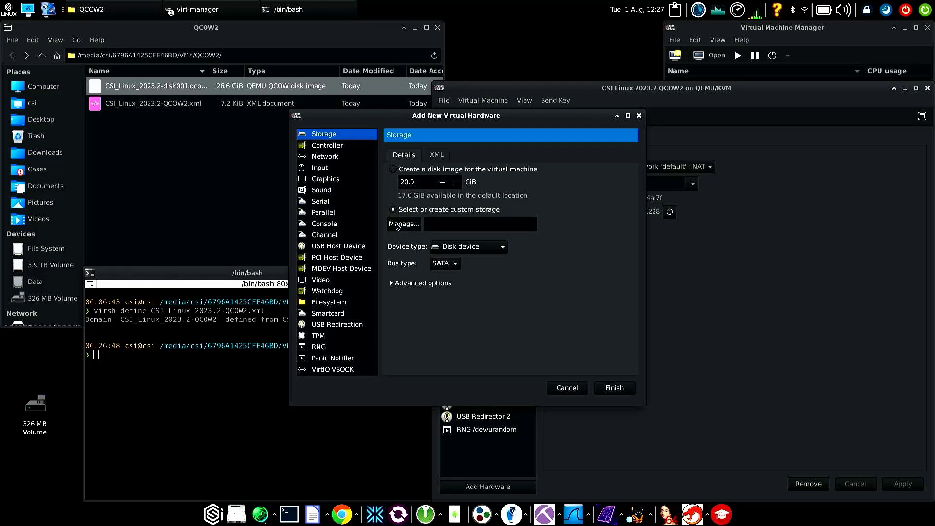
click(403, 224)
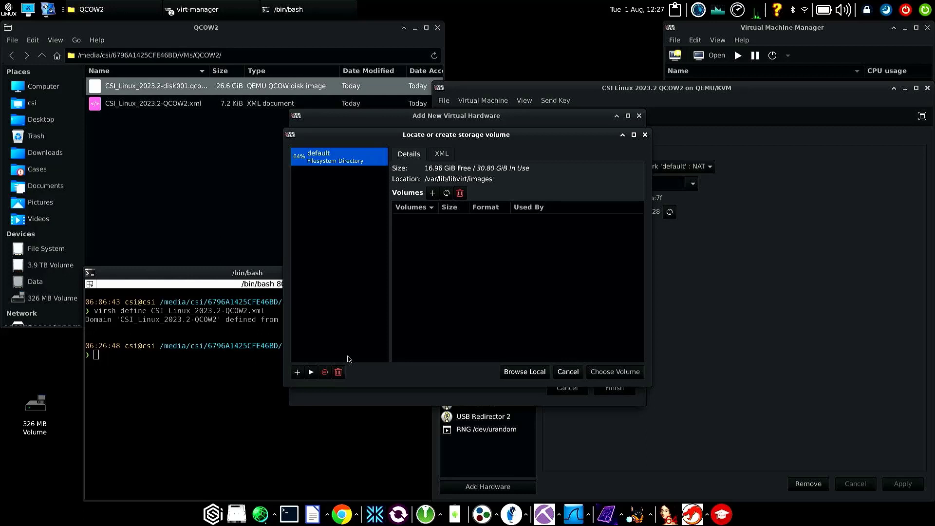
- Create storage pool 'pool' targeting the VMs > QCOW2 folder on the external drive
click(297, 372)
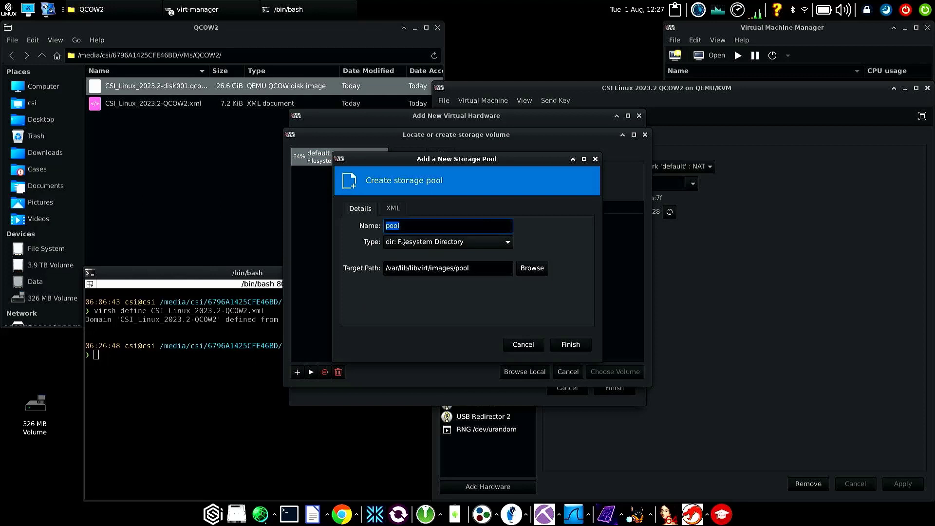
mouse_move(410, 249)
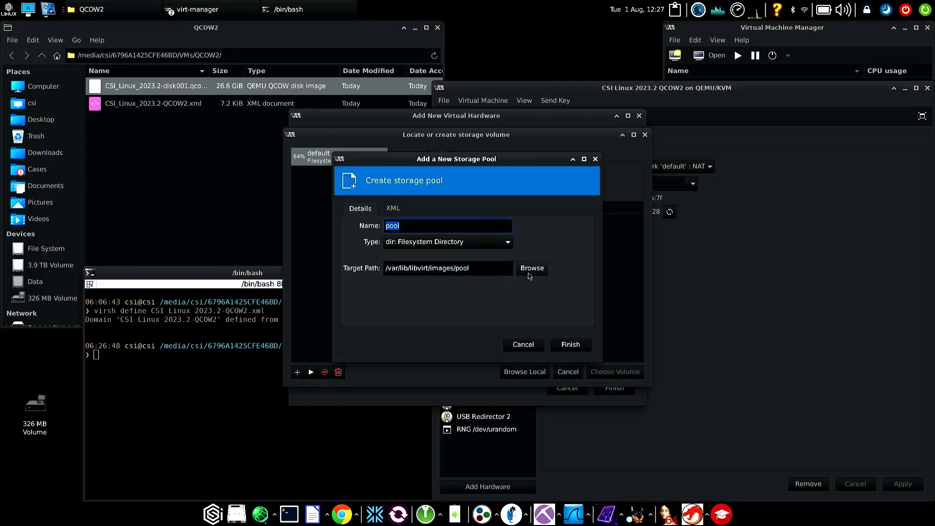
click(532, 267)
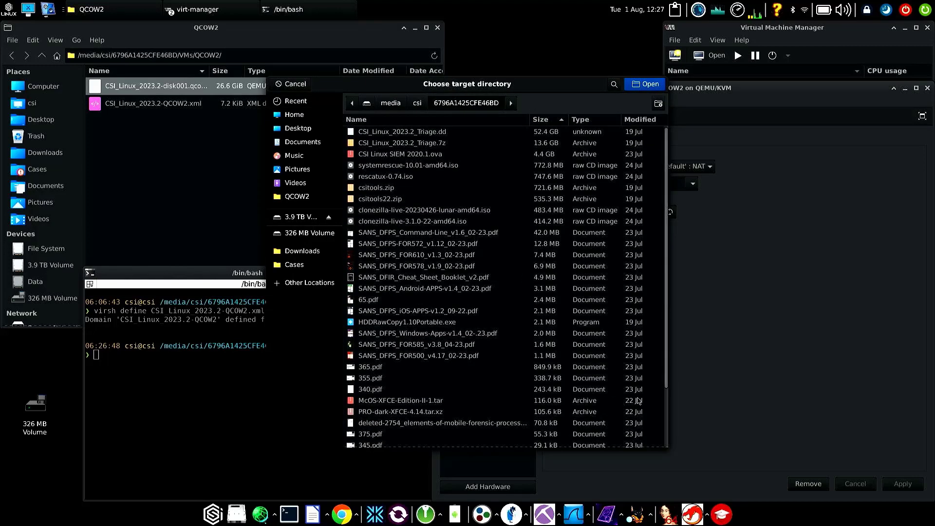
scroll(down, 3)
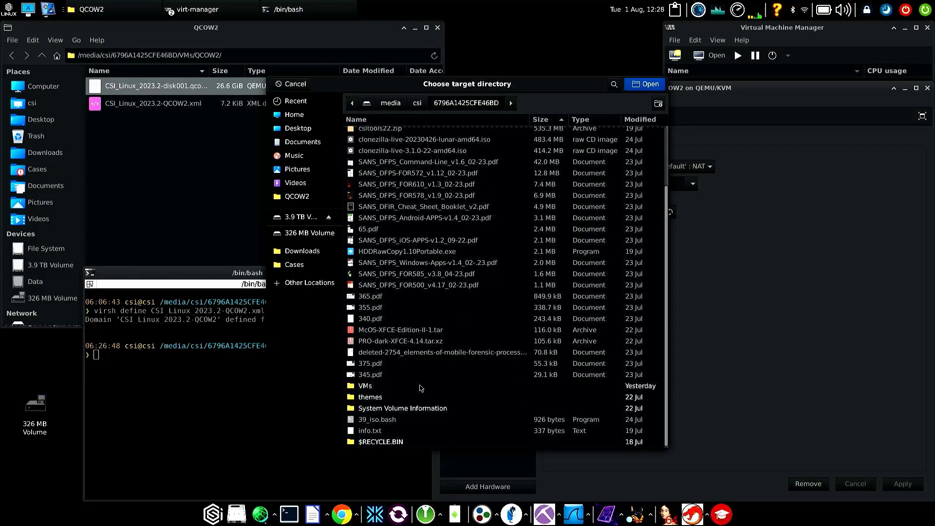
click(364, 385)
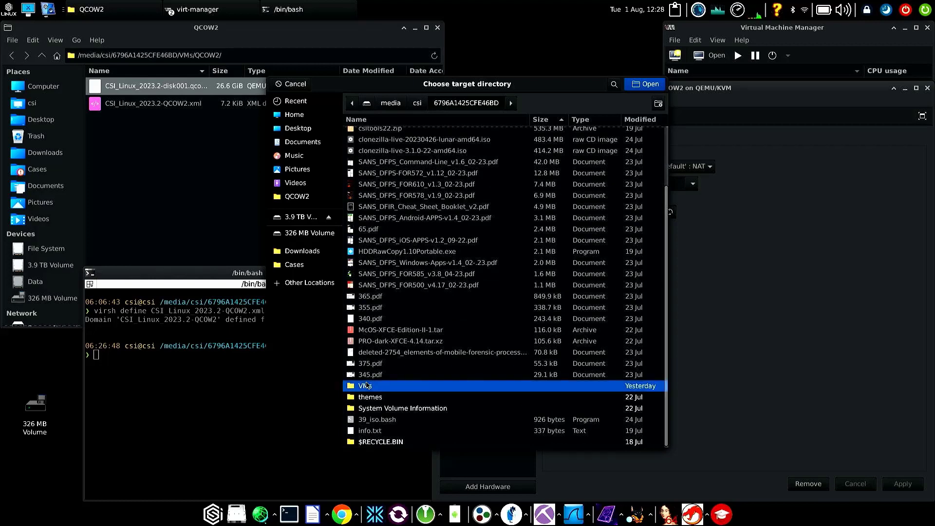
mouse_move(366, 385)
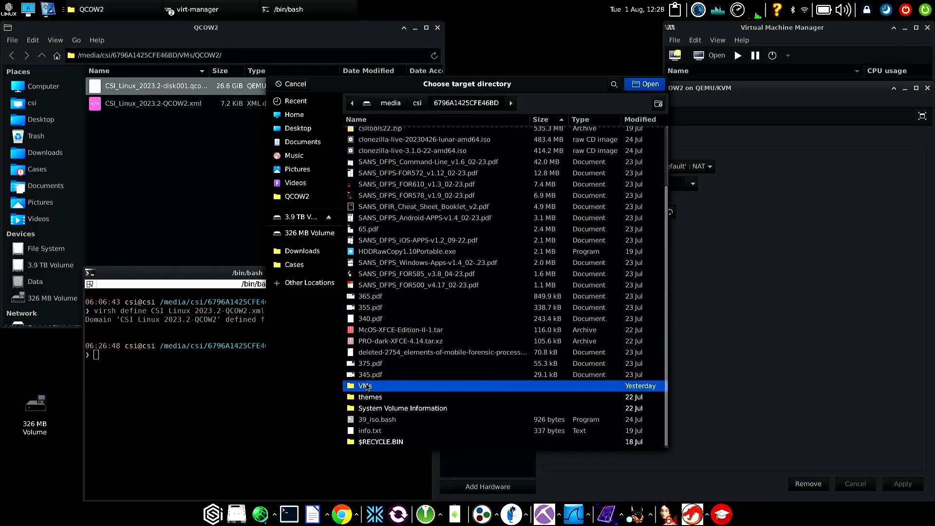
double_click(365, 386)
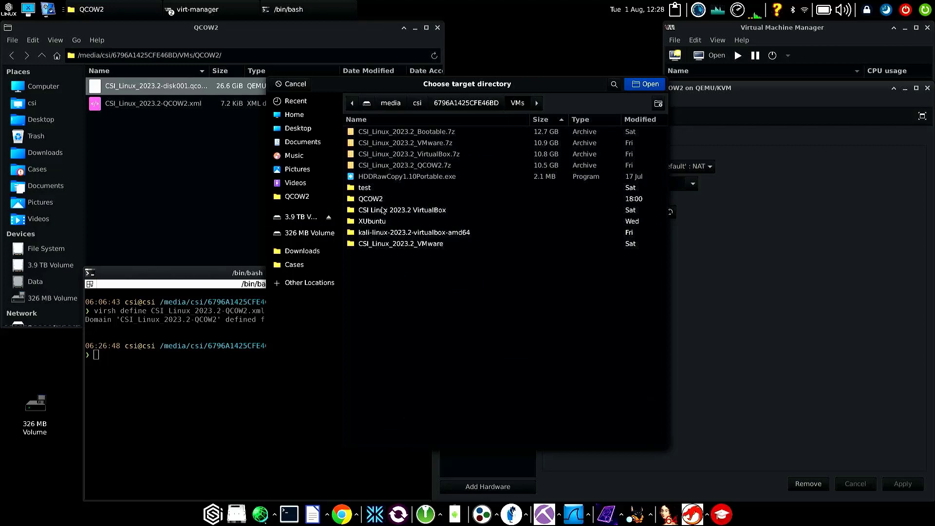
double_click(370, 198)
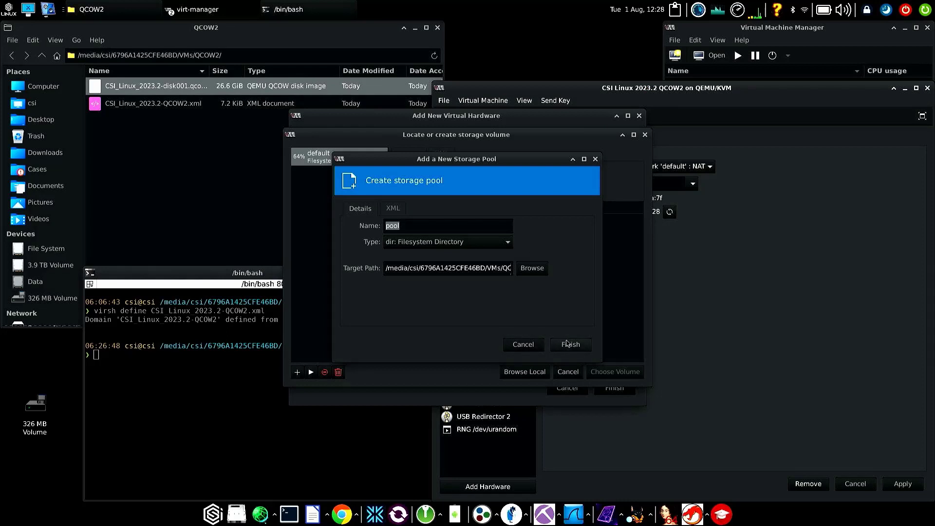
click(570, 345)
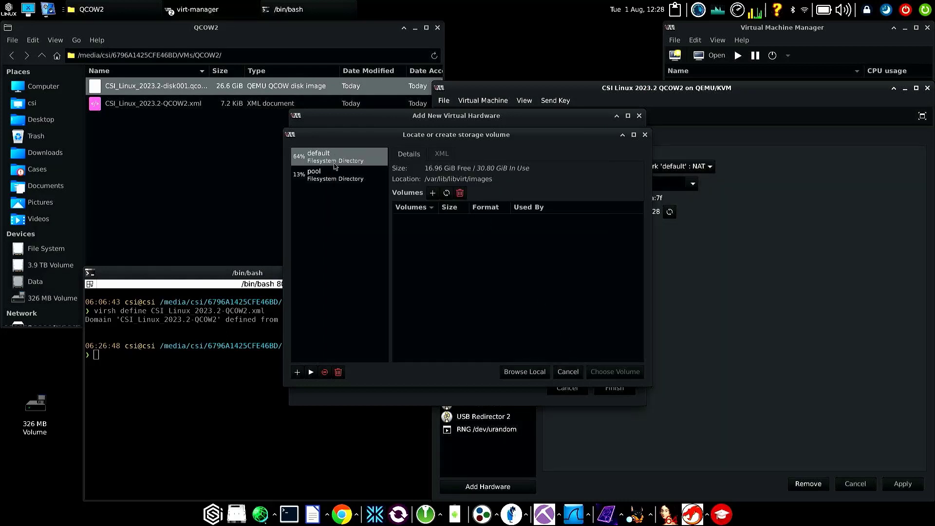
- Attach CSI_Linux_2023.2-disk001.qcow2 from 'pool' as a new SATA disk device
click(323, 174)
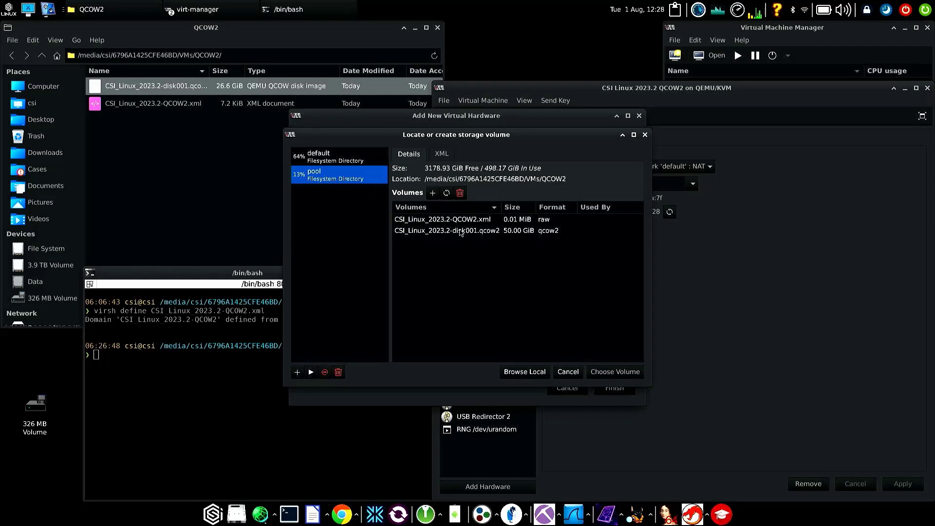
click(460, 230)
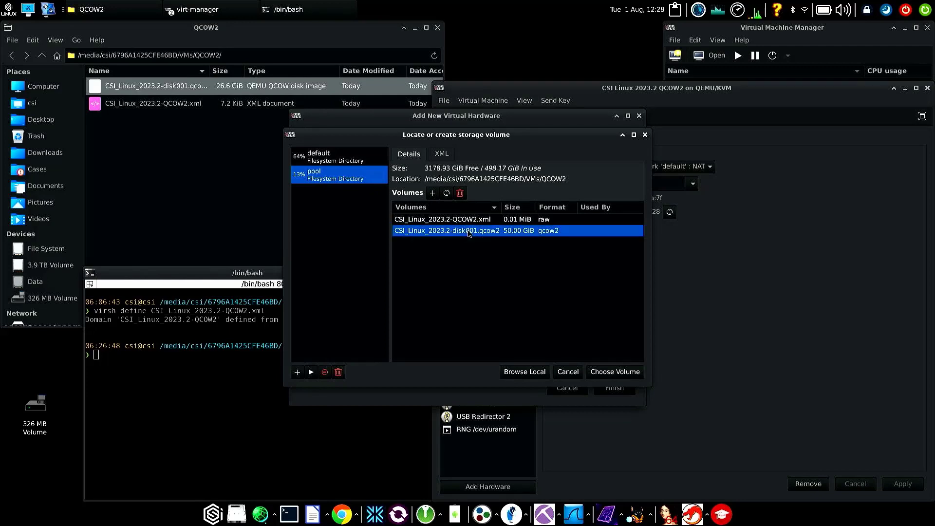
mouse_move(596, 371)
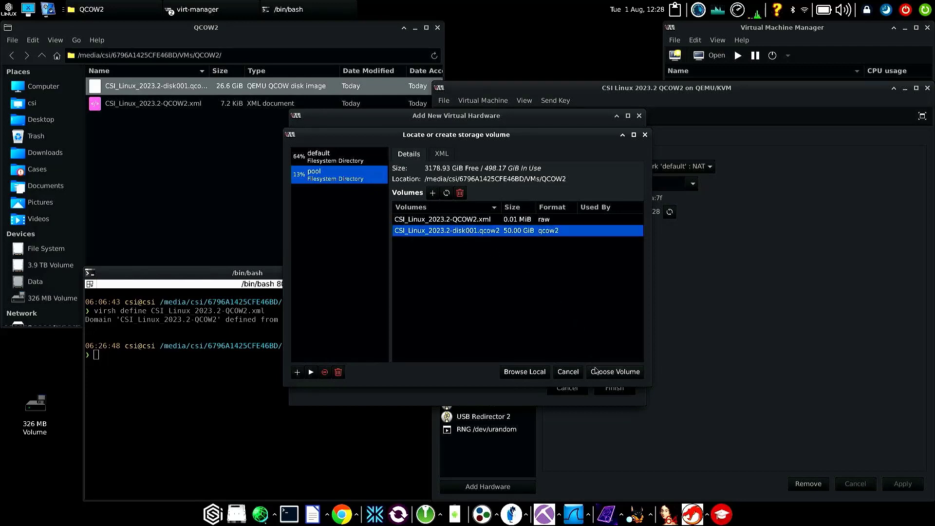
click(615, 372)
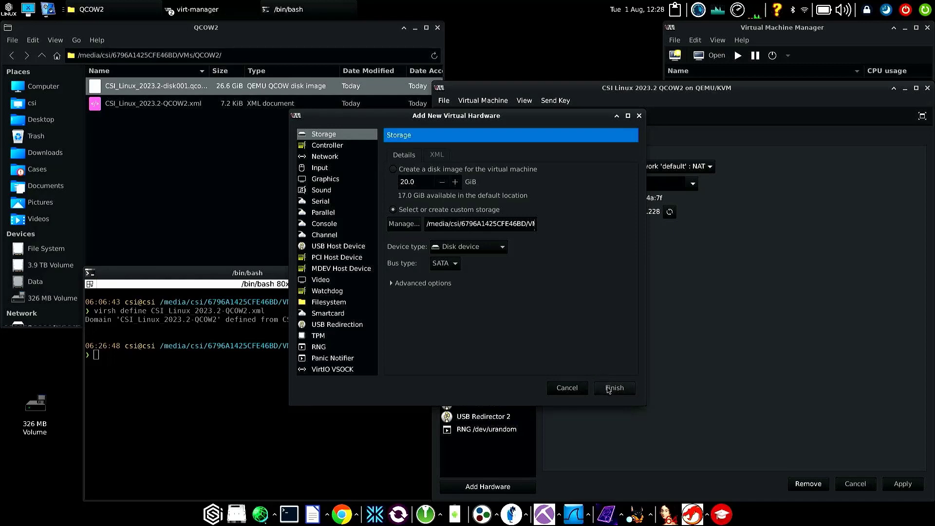
click(613, 387)
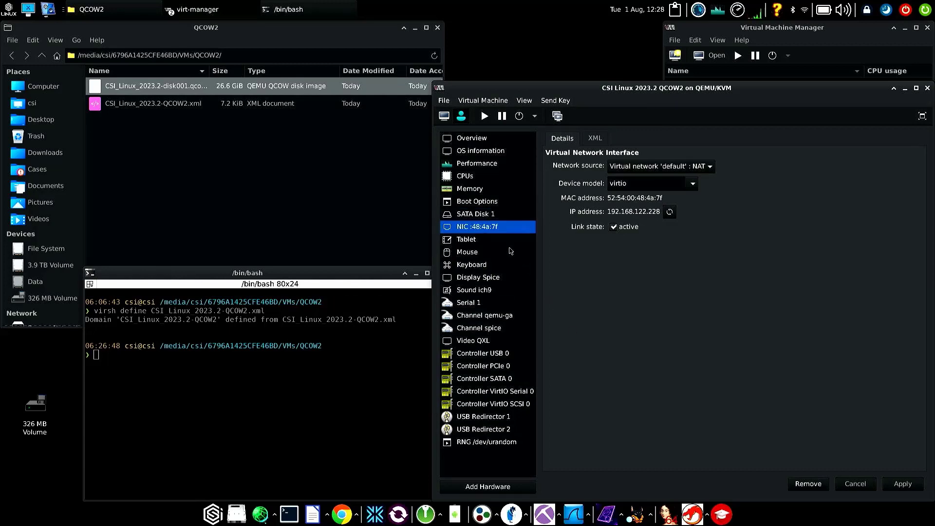
- Verify SATA Disk 1 now sources the 50 GiB disk001.qcow2 file
click(475, 213)
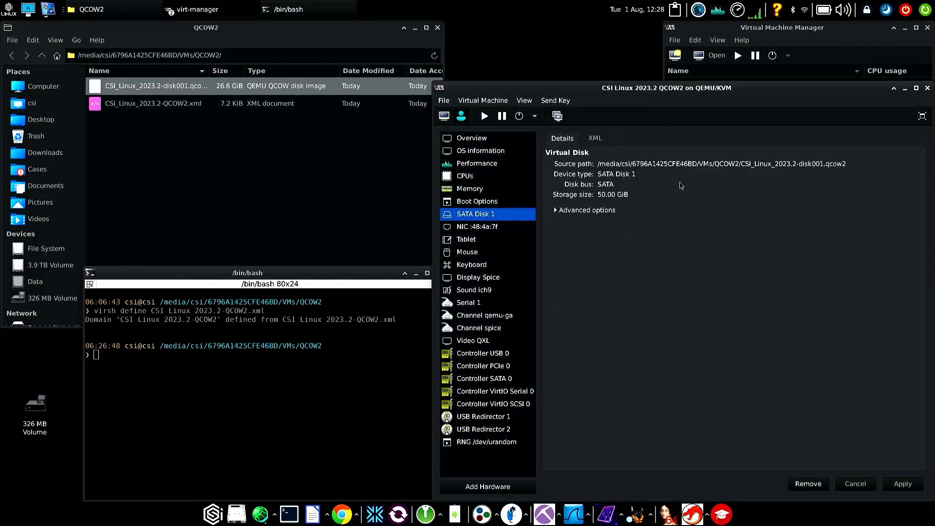
mouse_move(721, 184)
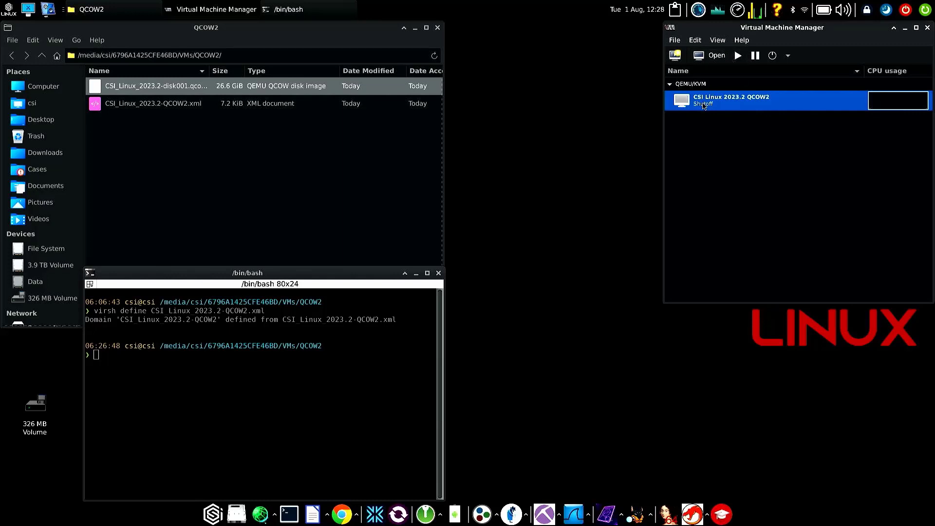
- Start CSI Linux 2023.2 QCOW2 and bring up its running window
click(738, 54)
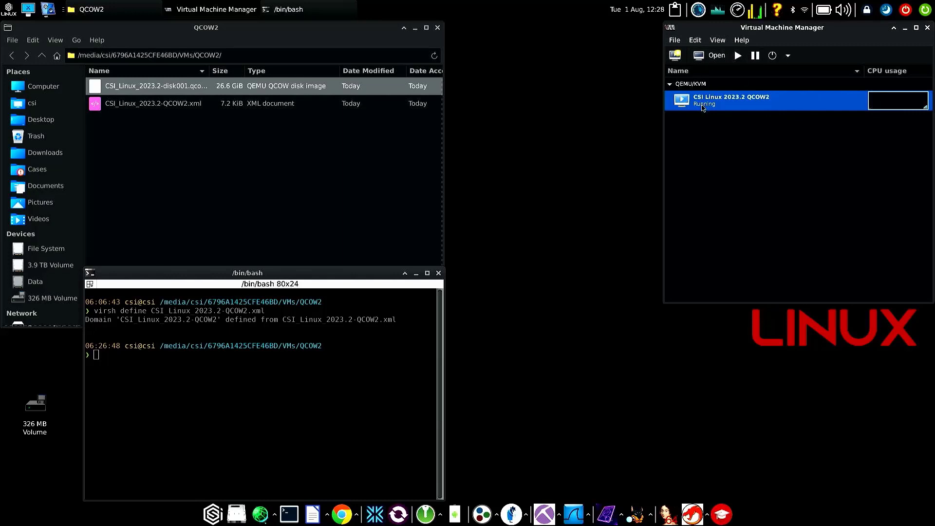
mouse_move(748, 93)
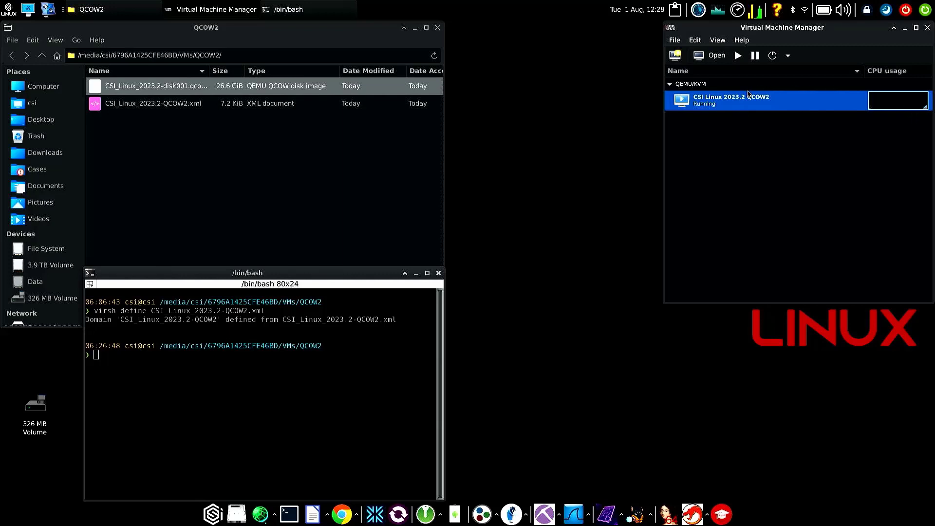
double_click(730, 101)
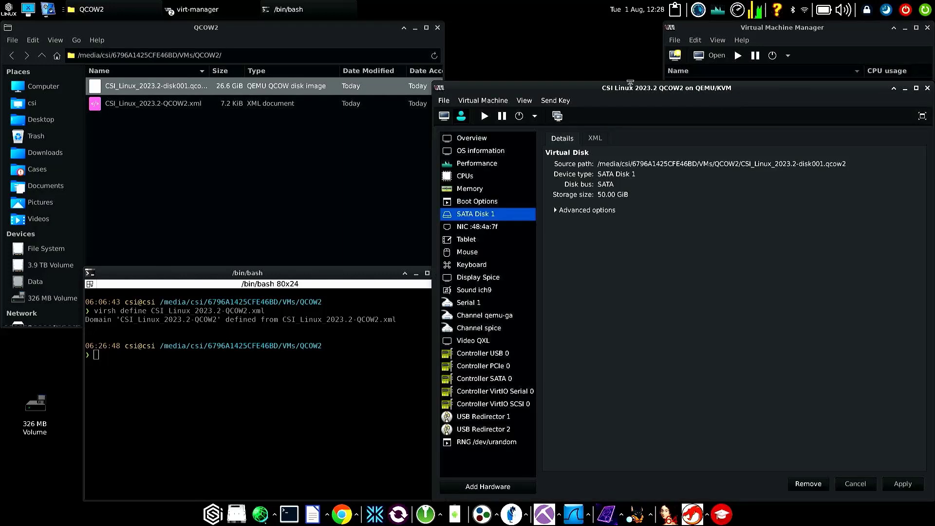